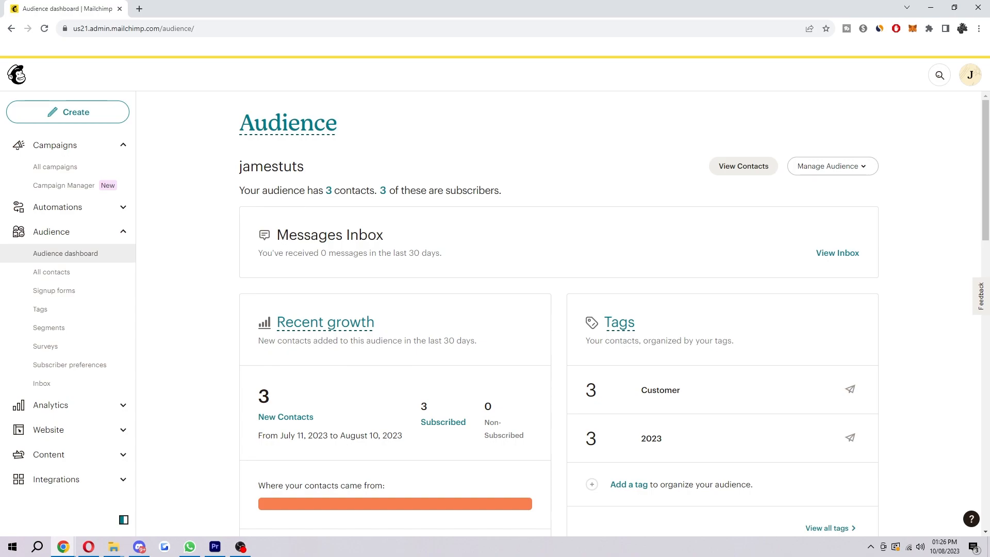
{"action": "mouse_move", "coordinate": [164, 283]}
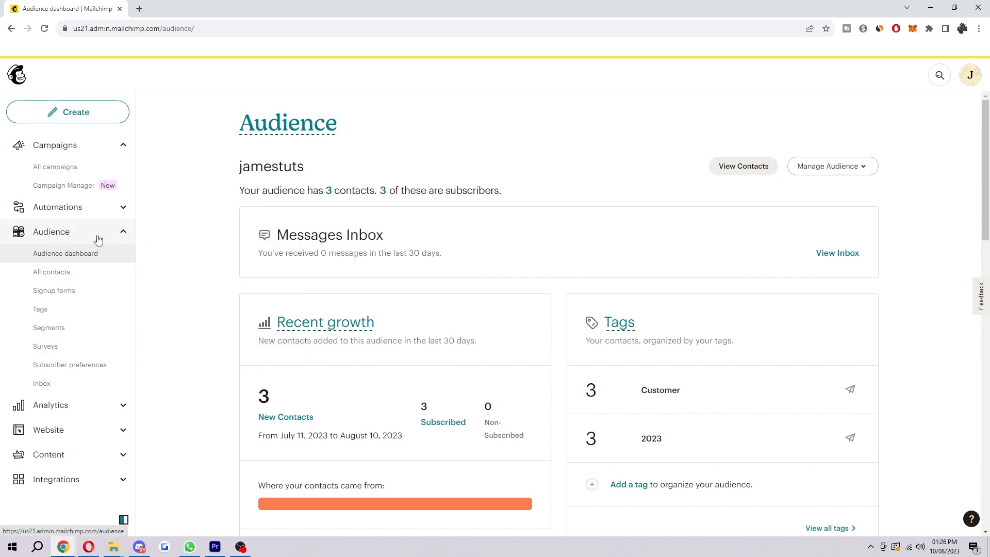
{"action": "mouse_move", "coordinate": [52, 272]}
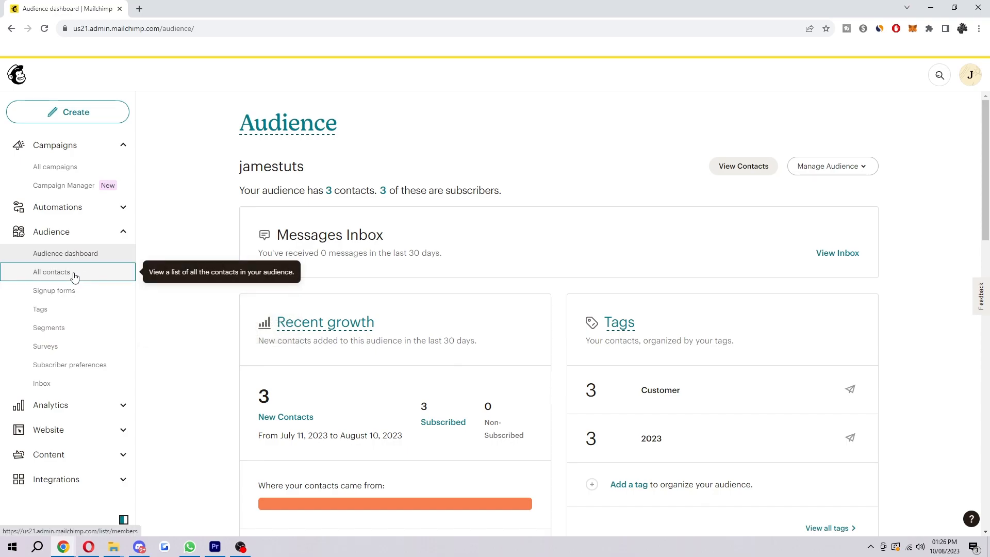
Step: Open the jamestuts All contacts list and show the Add contacts options
{"action": "left_click", "coordinate": [51, 272]}
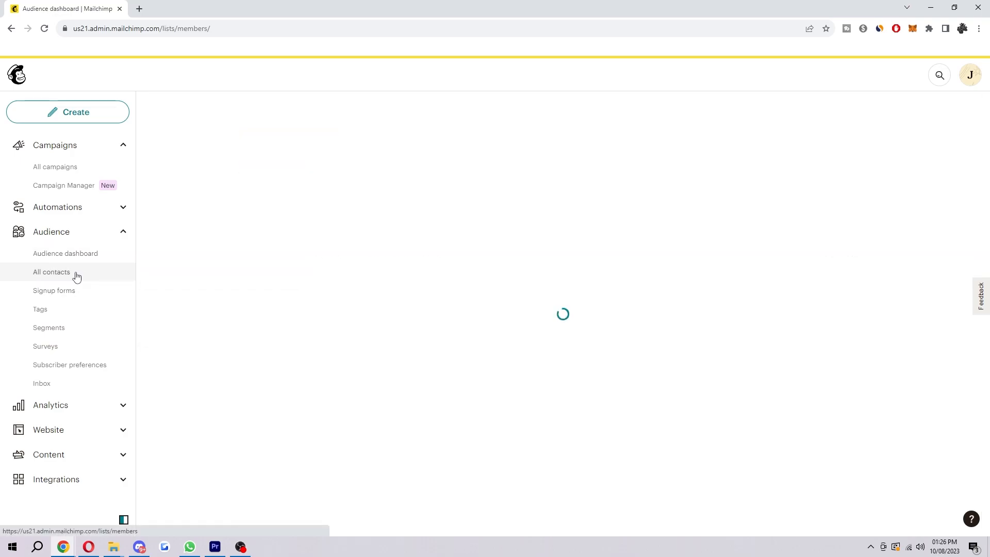
{"action": "left_click", "coordinate": [51, 271]}
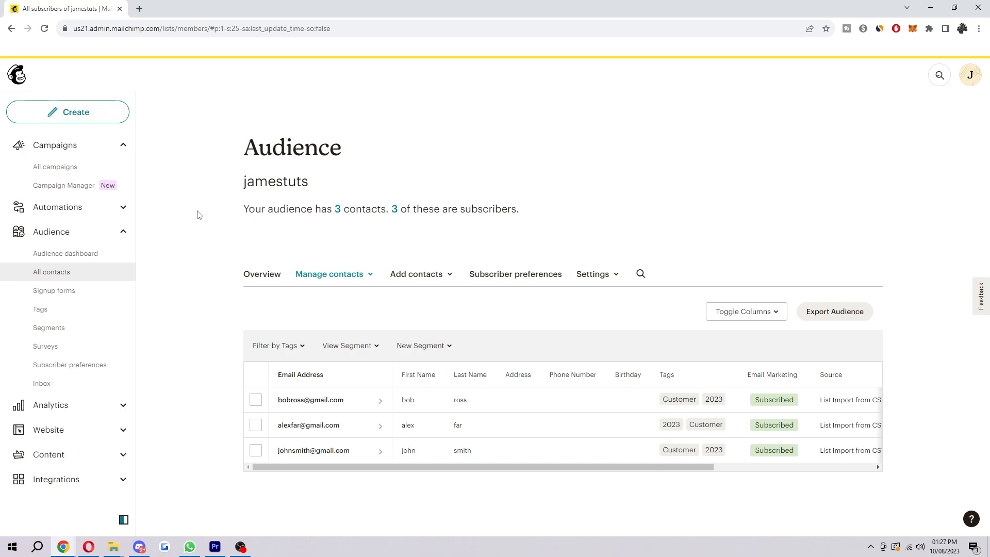
{"action": "mouse_move", "coordinate": [416, 274]}
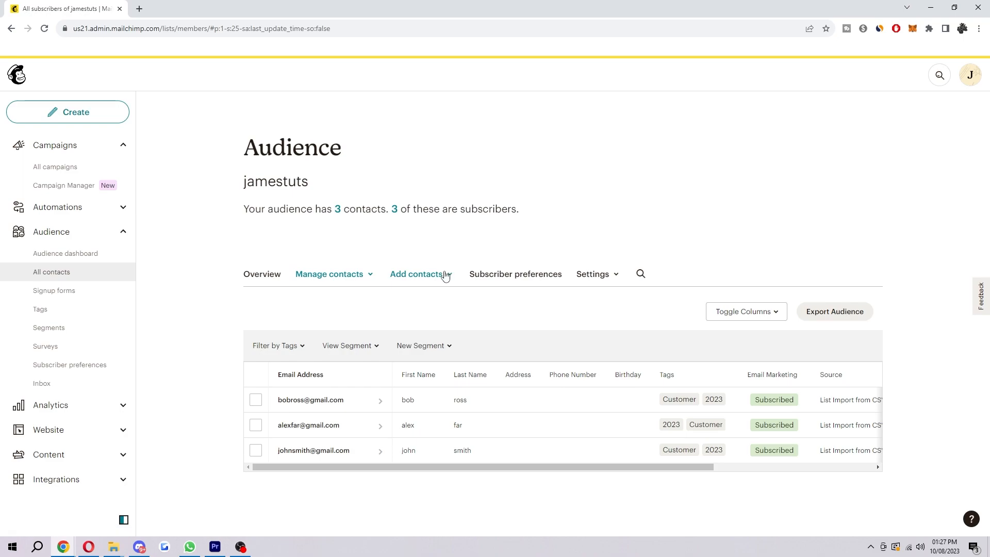
{"action": "left_click", "coordinate": [416, 273]}
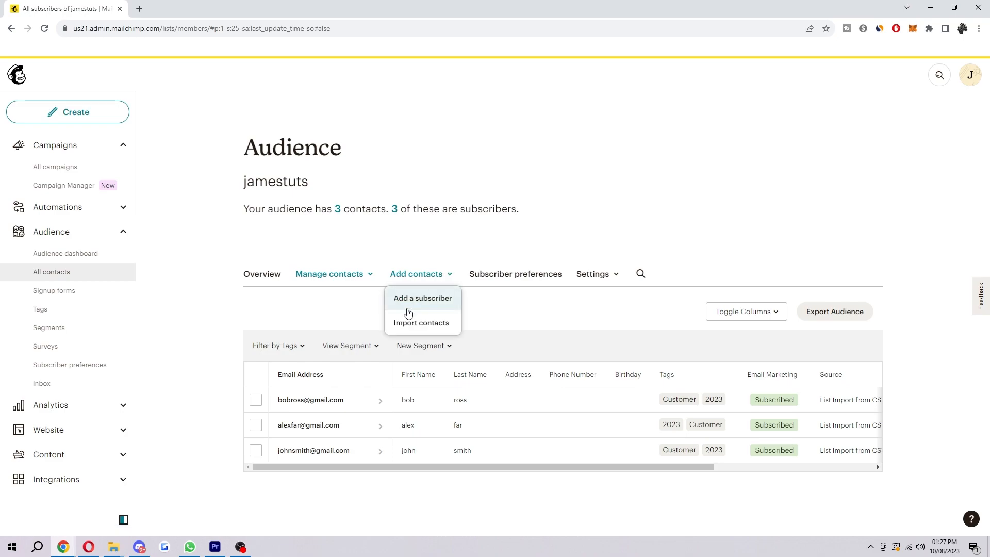
{"action": "mouse_move", "coordinate": [422, 323]}
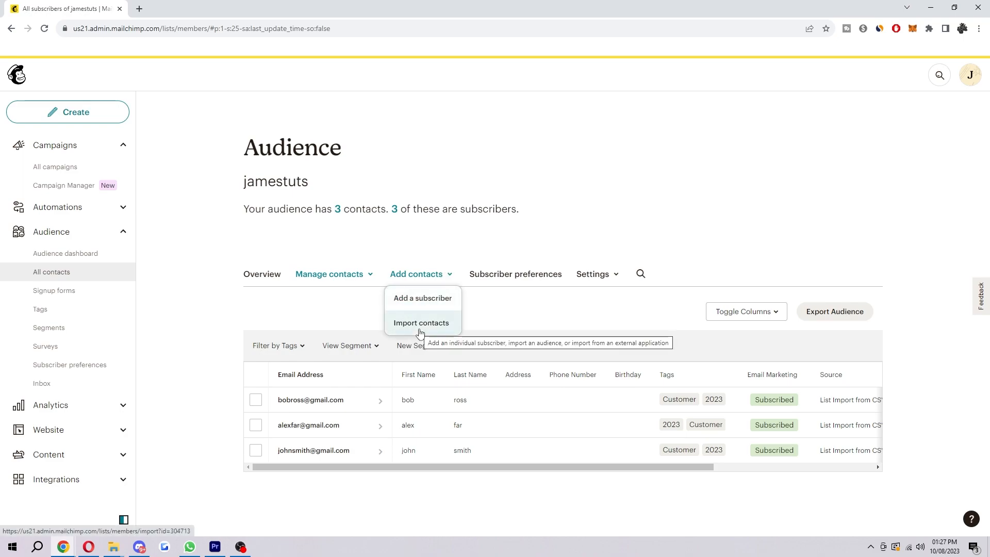
Step: Start Import contacts, check importing from another service, then pick uploading a CSV file
{"action": "left_click", "coordinate": [421, 323]}
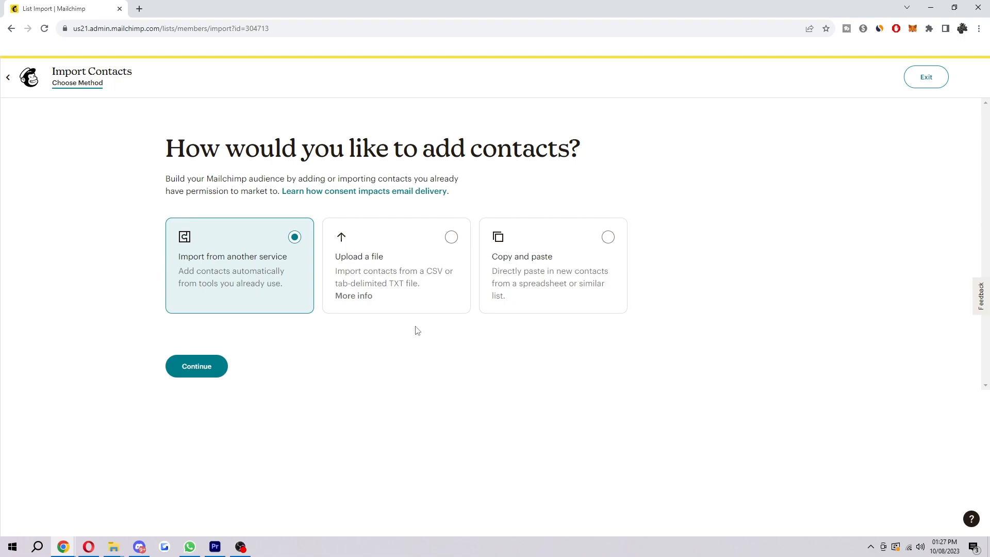
{"action": "mouse_move", "coordinate": [368, 318]}
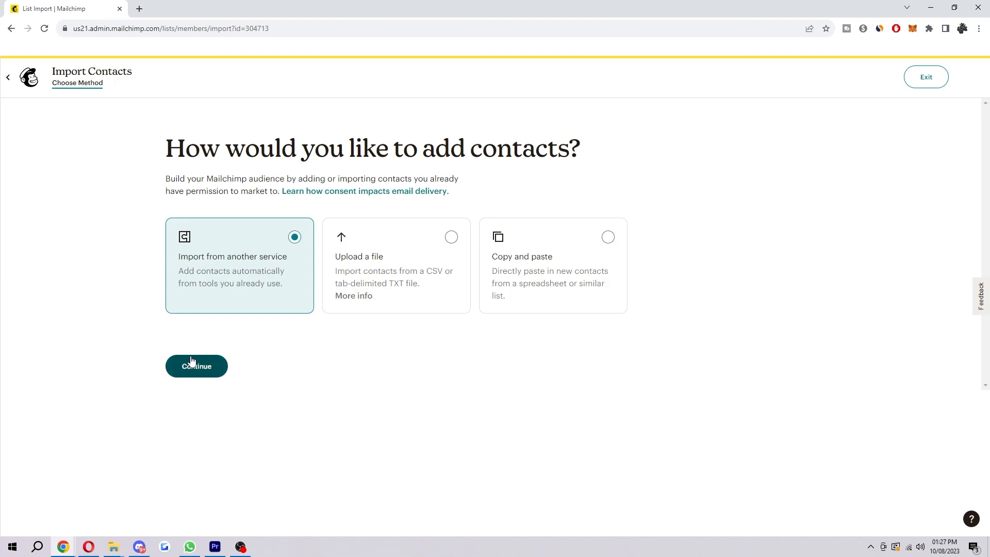
{"action": "left_click", "coordinate": [197, 367]}
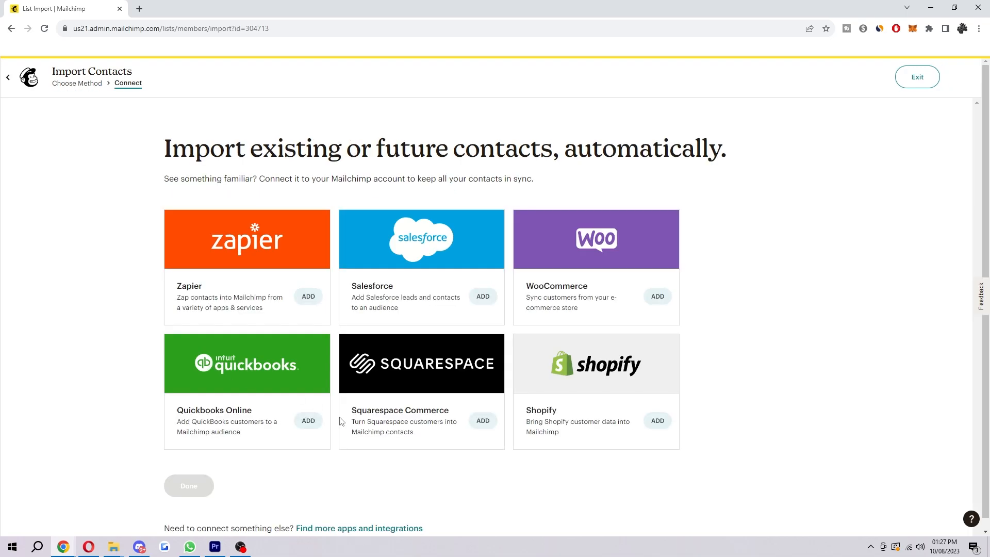
{"action": "mouse_move", "coordinate": [141, 253]}
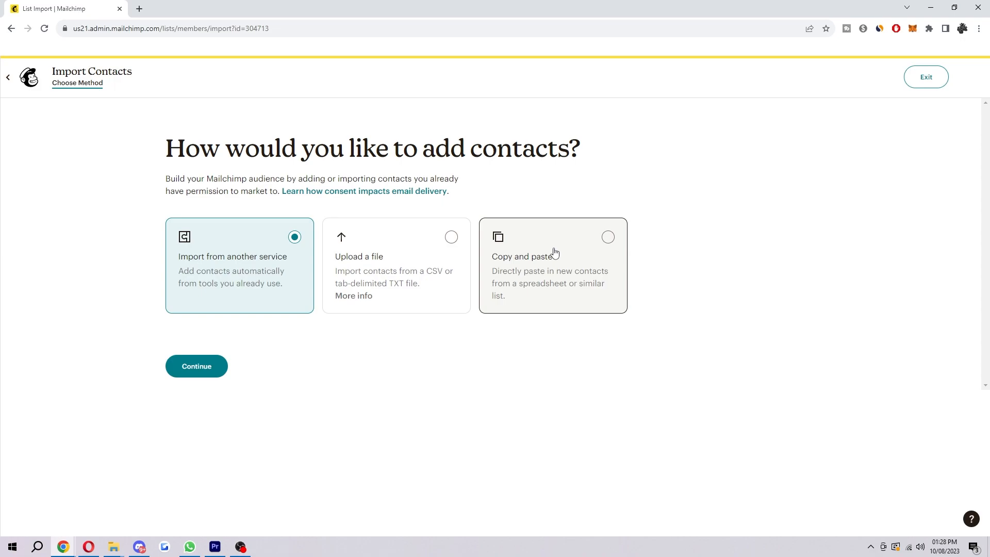
{"action": "mouse_move", "coordinate": [427, 236]}
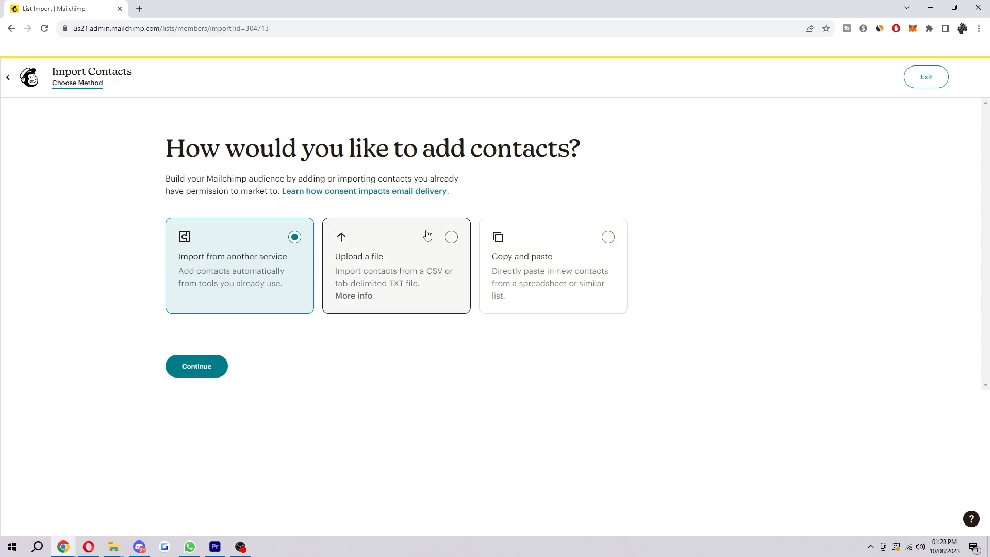
{"action": "mouse_move", "coordinate": [421, 241]}
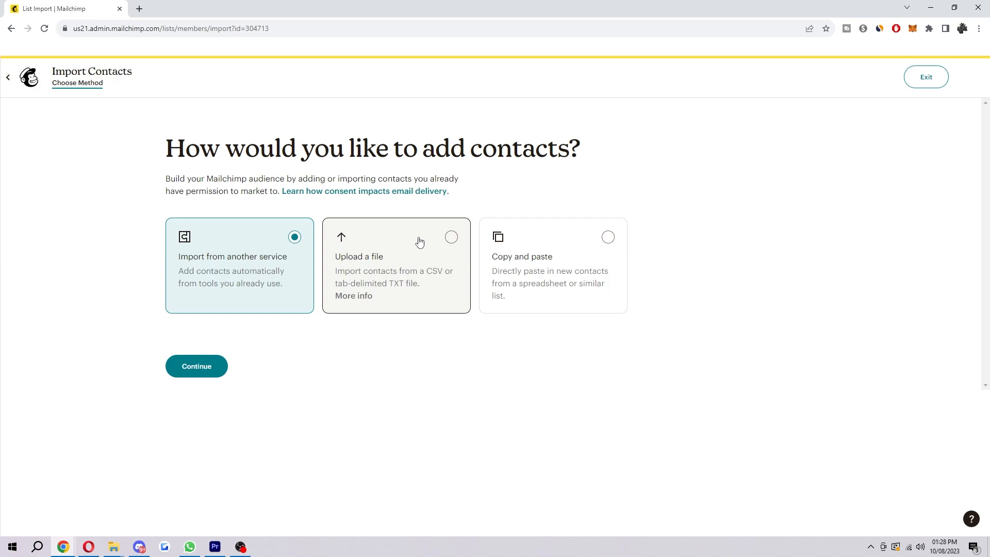
{"action": "left_click", "coordinate": [396, 265]}
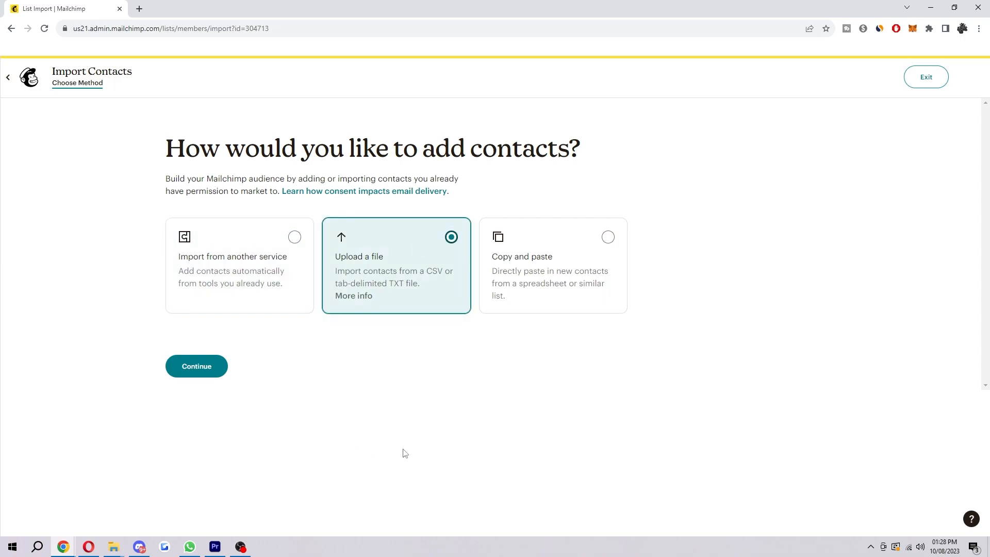
Step: Download the three-contact Google Sheet as a comma-separated values (.csv) file
{"action": "left_click", "coordinate": [197, 366]}
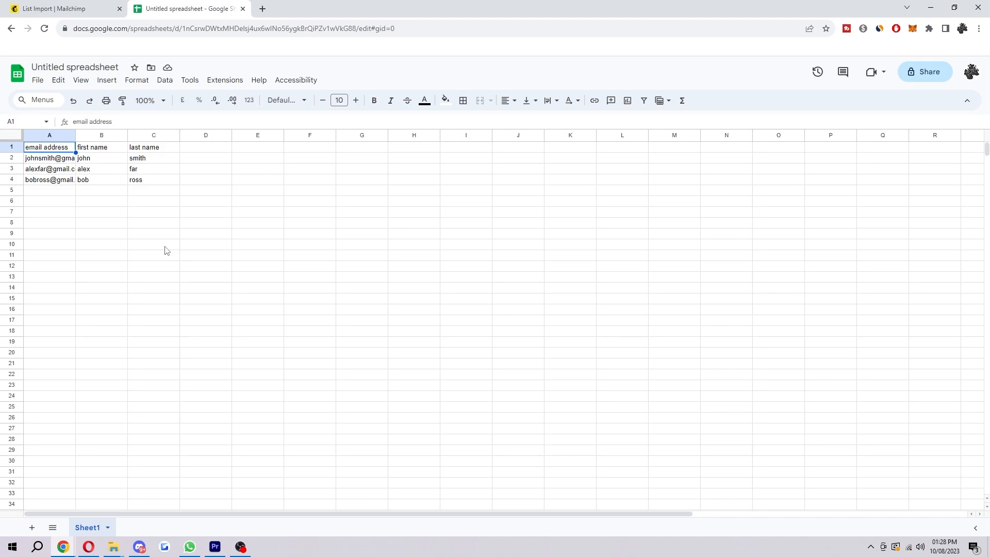
{"action": "mouse_move", "coordinate": [50, 154]}
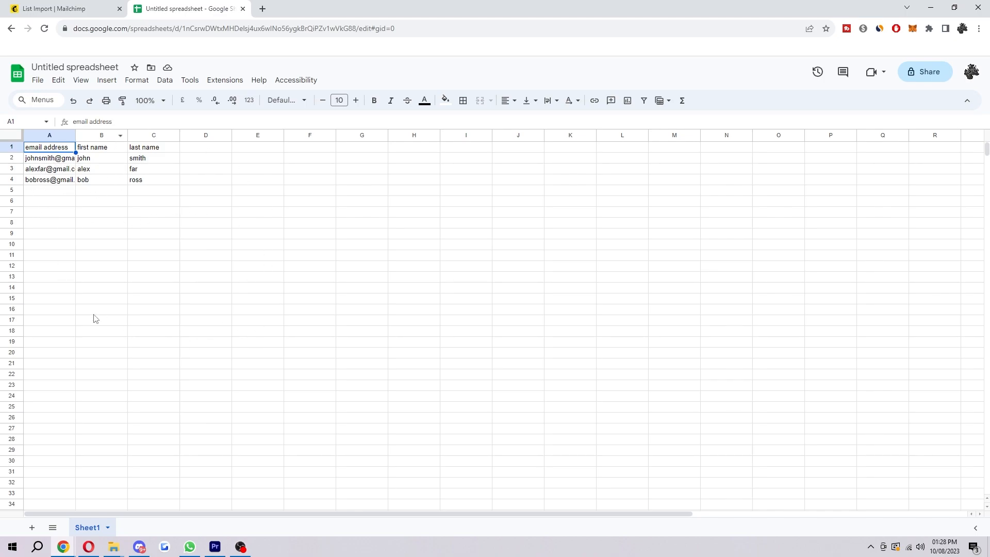
{"action": "left_click", "coordinate": [37, 81]}
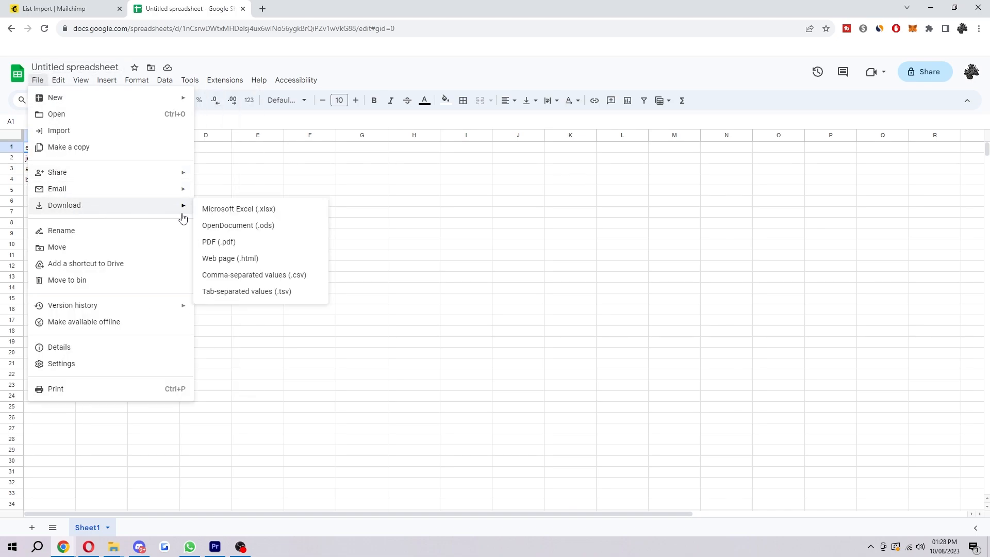
{"action": "mouse_move", "coordinate": [275, 275]}
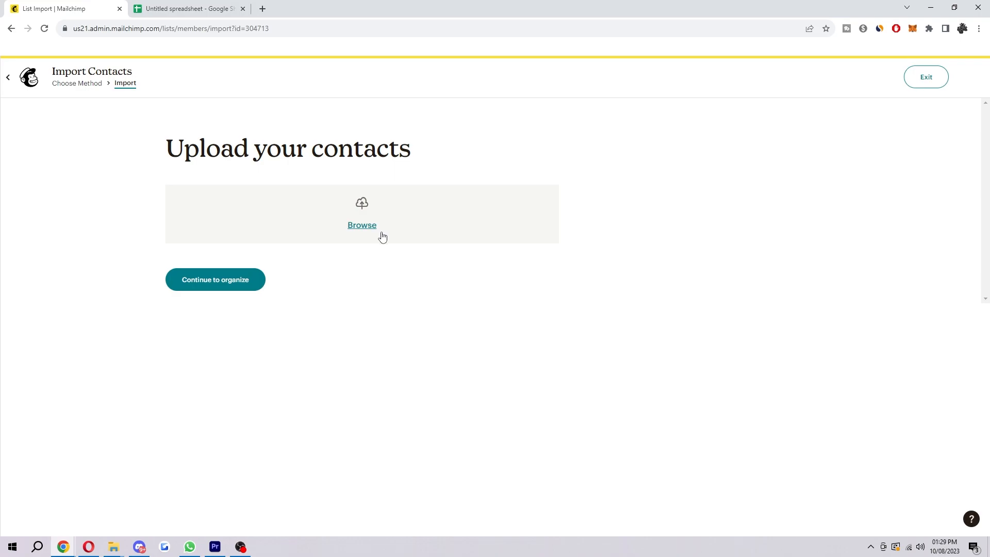
{"action": "mouse_move", "coordinate": [391, 202]}
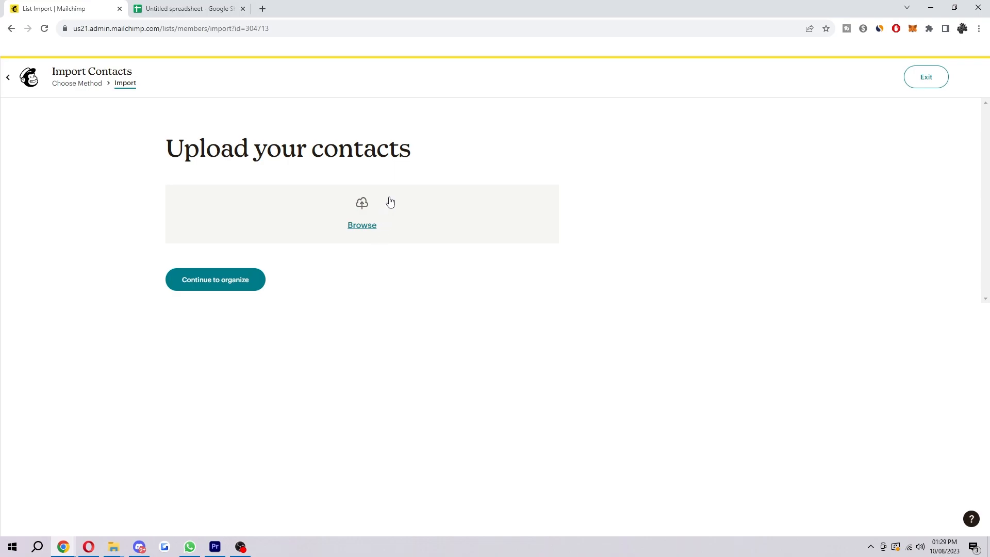
Step: Upload 'Untitled spreadsheet - Sheet1.csv' and continue to the Organize step
{"action": "left_click", "coordinate": [362, 225]}
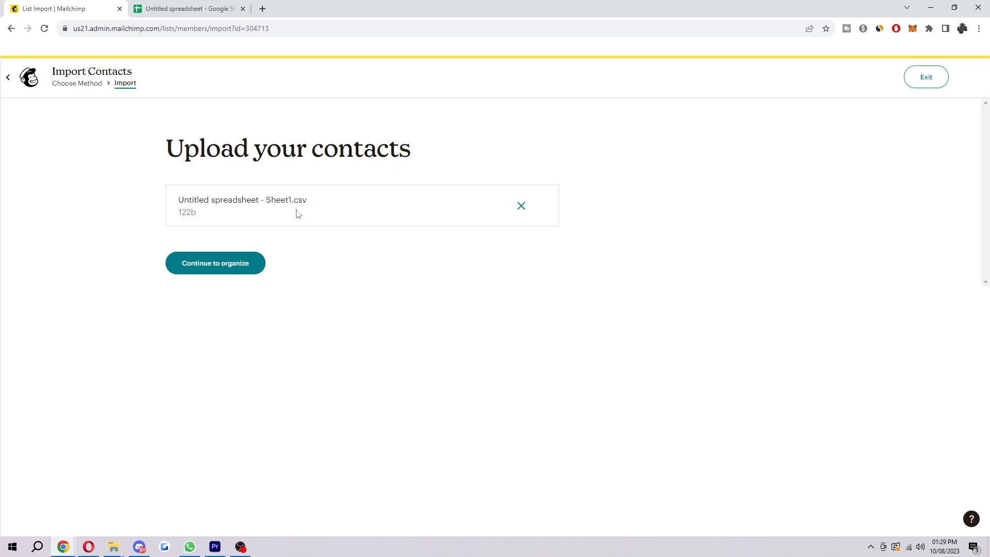
{"action": "mouse_move", "coordinate": [354, 205]}
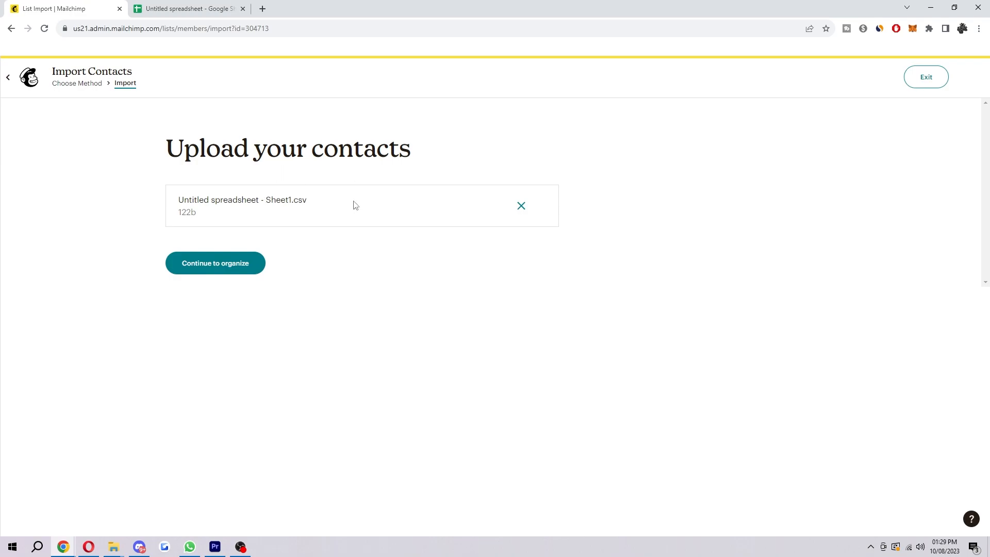
{"action": "mouse_move", "coordinate": [297, 390]}
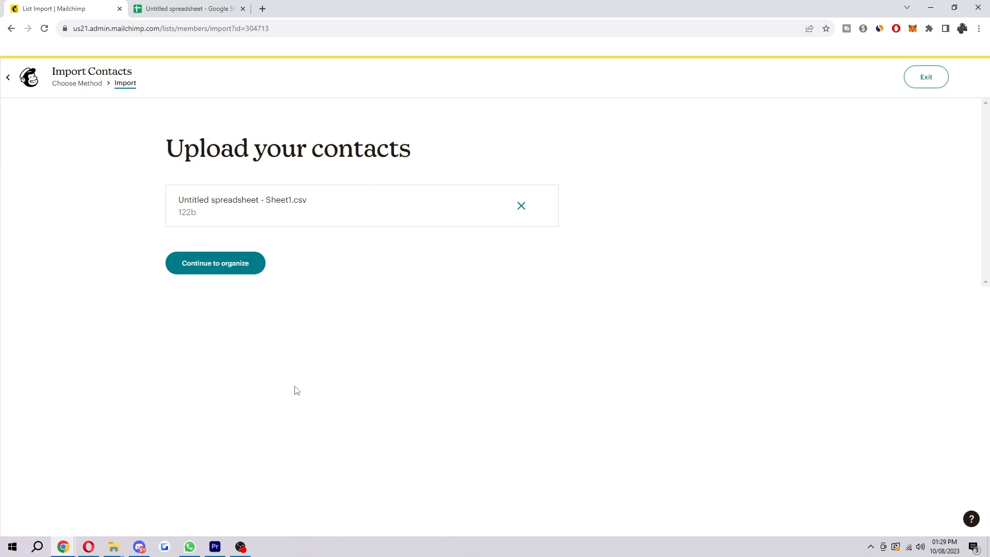
{"action": "left_click", "coordinate": [214, 263]}
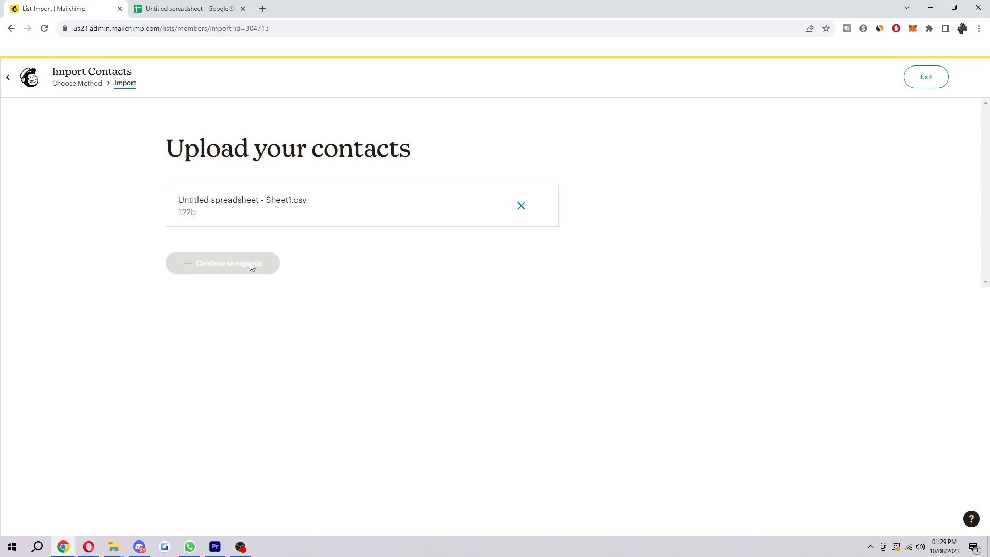
Step: Review the import status choices, first leaving contacts as Subscribed
{"action": "left_click", "coordinate": [222, 264]}
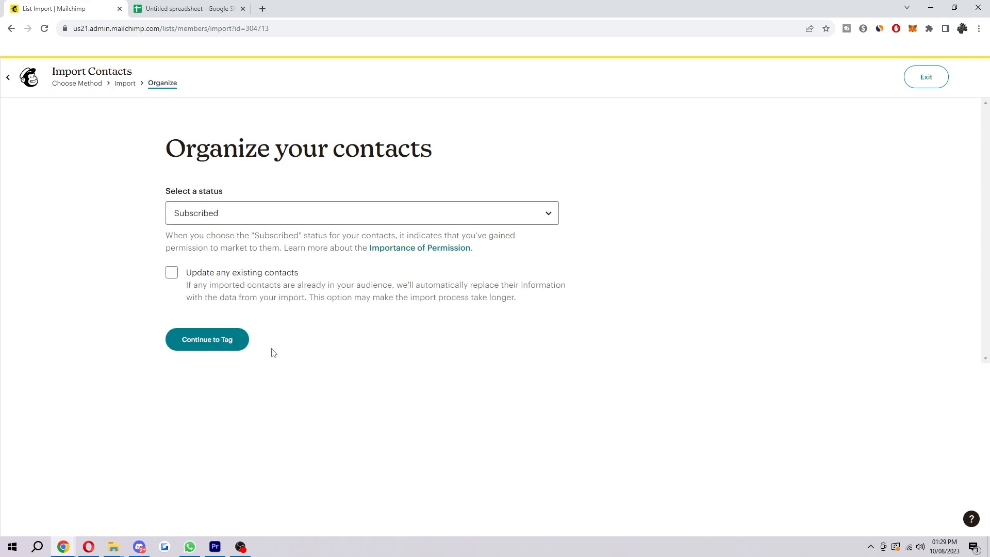
{"action": "left_click", "coordinate": [362, 213]}
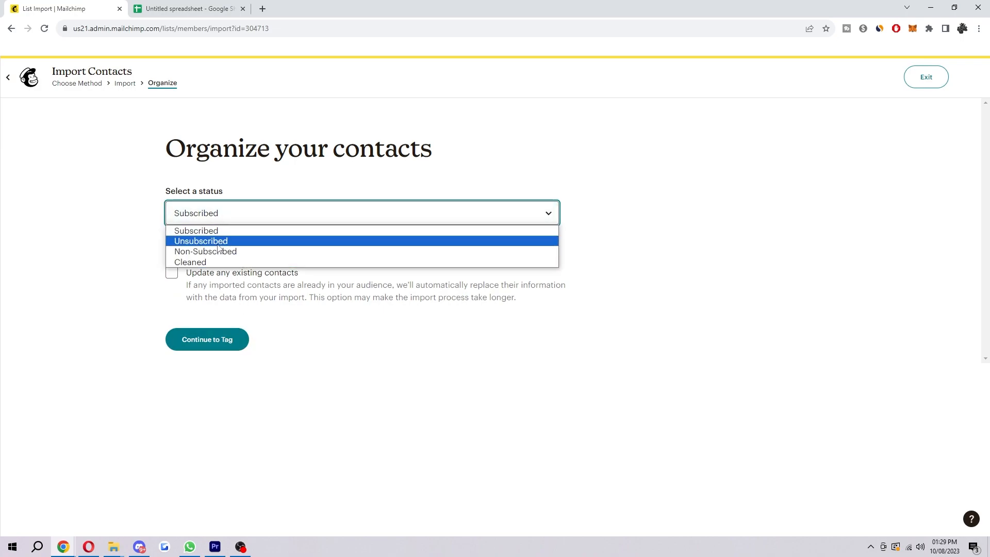
{"action": "mouse_move", "coordinate": [206, 251]}
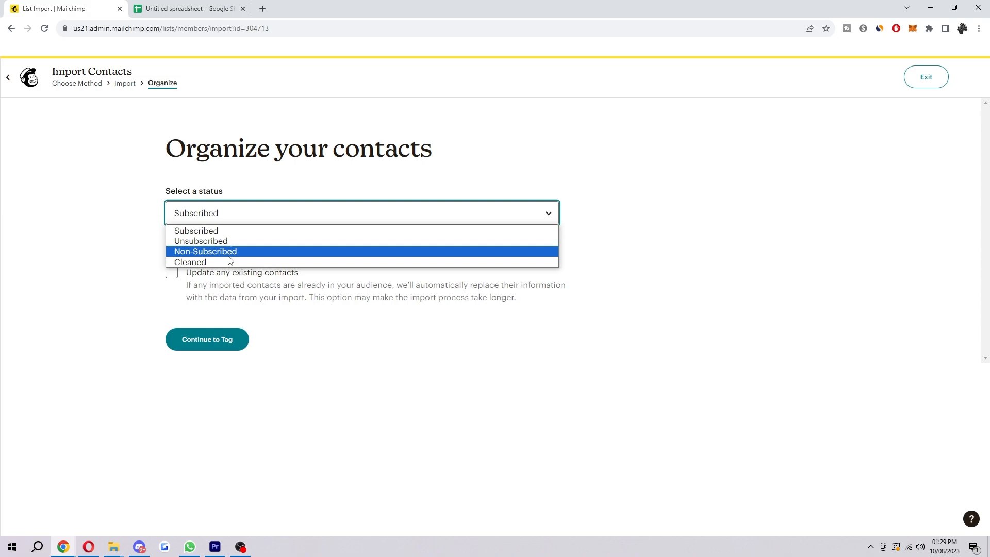
{"action": "left_click", "coordinate": [196, 231]}
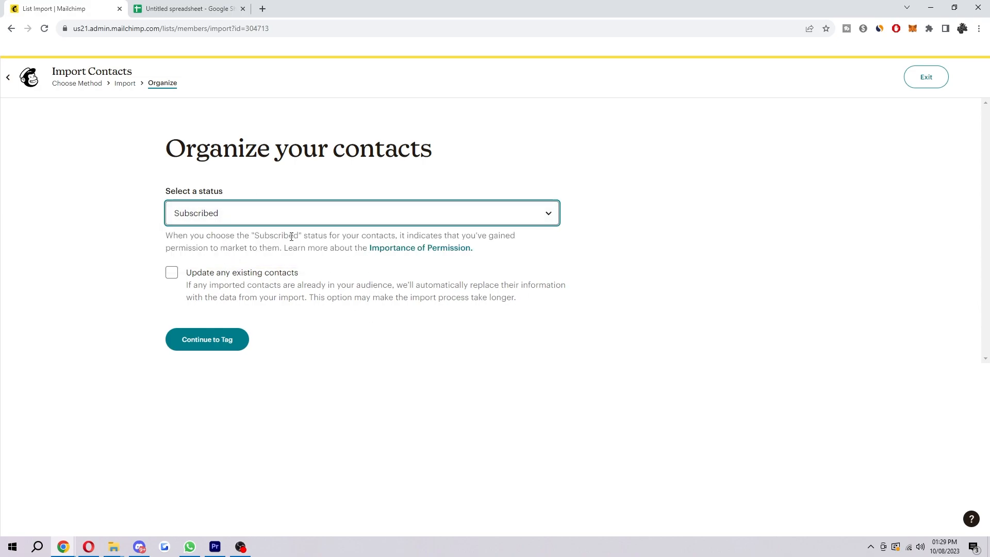
{"action": "mouse_move", "coordinate": [409, 232]}
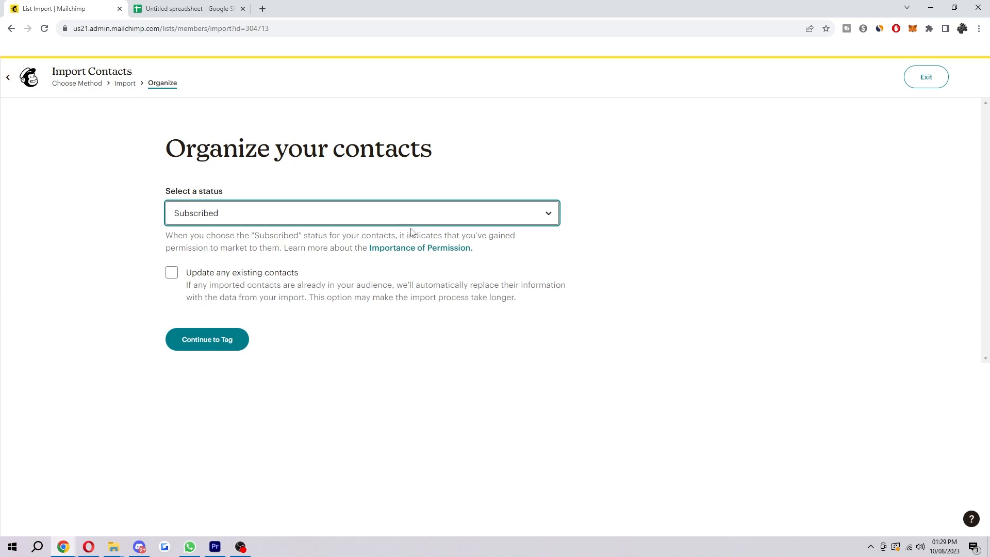
{"action": "left_click", "coordinate": [361, 213]}
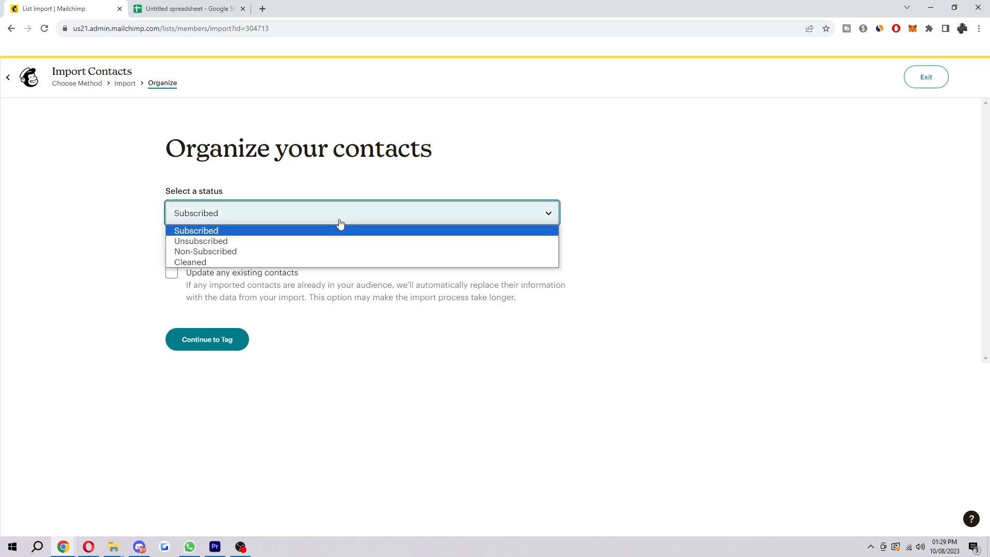
Step: Change the imported contacts' status to Unsubscribed
{"action": "left_click", "coordinate": [201, 242]}
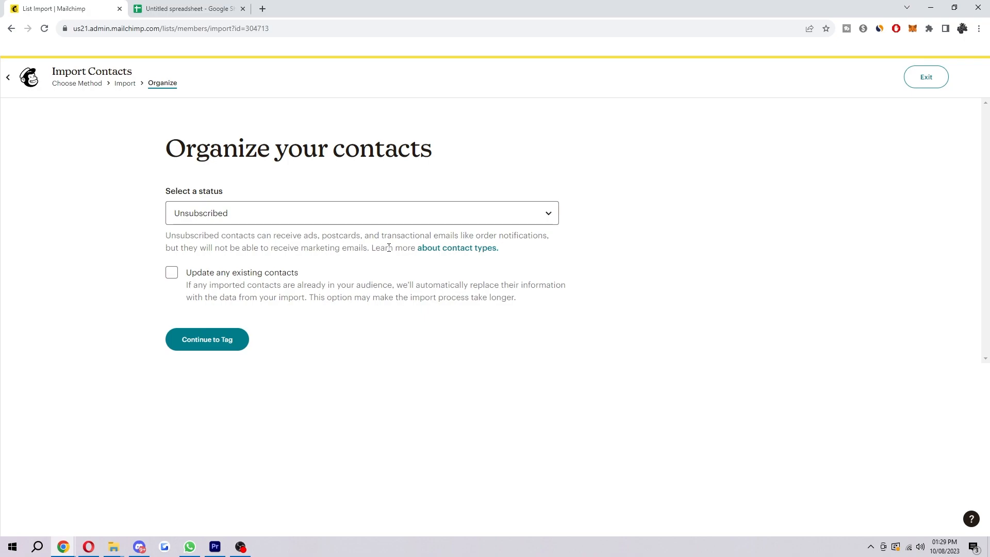
{"action": "mouse_move", "coordinate": [399, 248]}
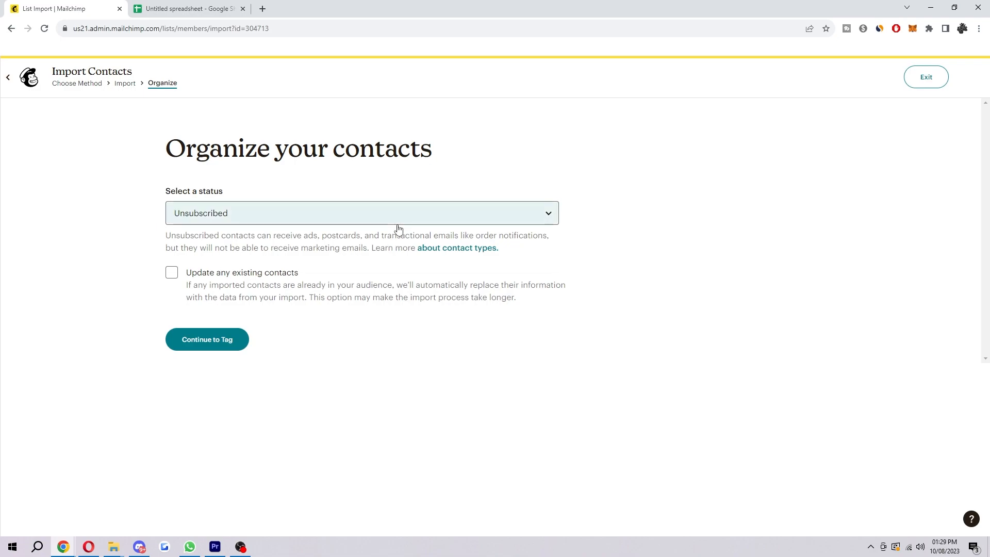
{"action": "left_click", "coordinate": [361, 213]}
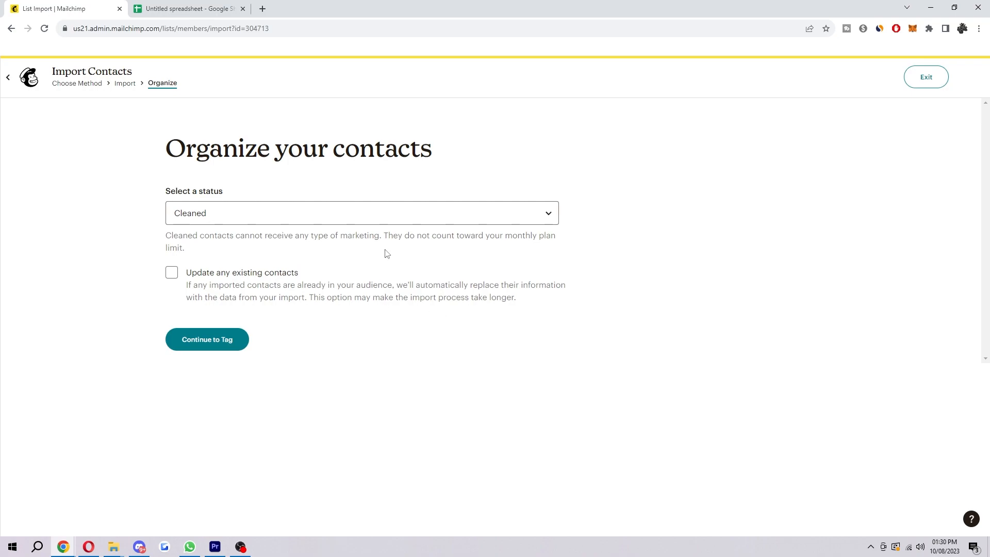
{"action": "mouse_move", "coordinate": [395, 246]}
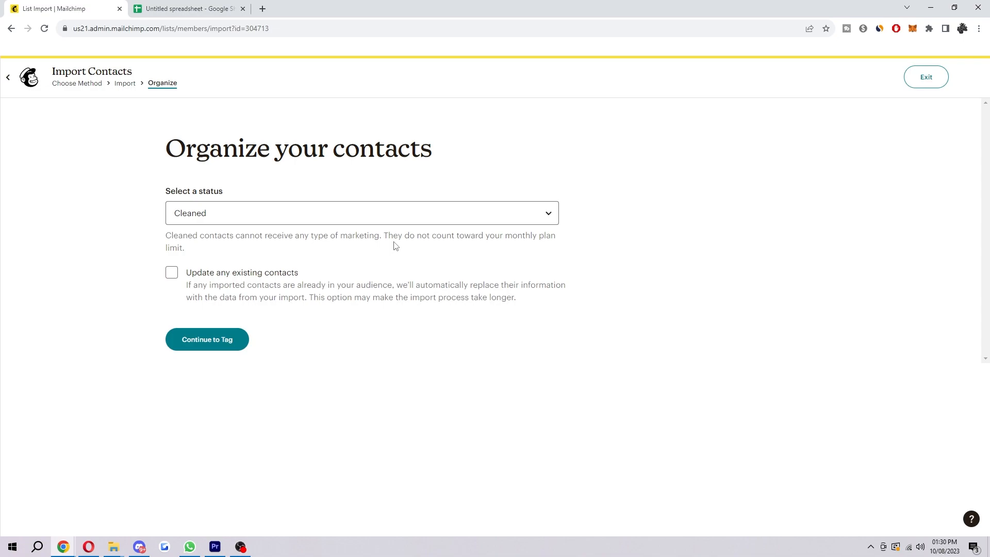
{"action": "left_click", "coordinate": [361, 213]}
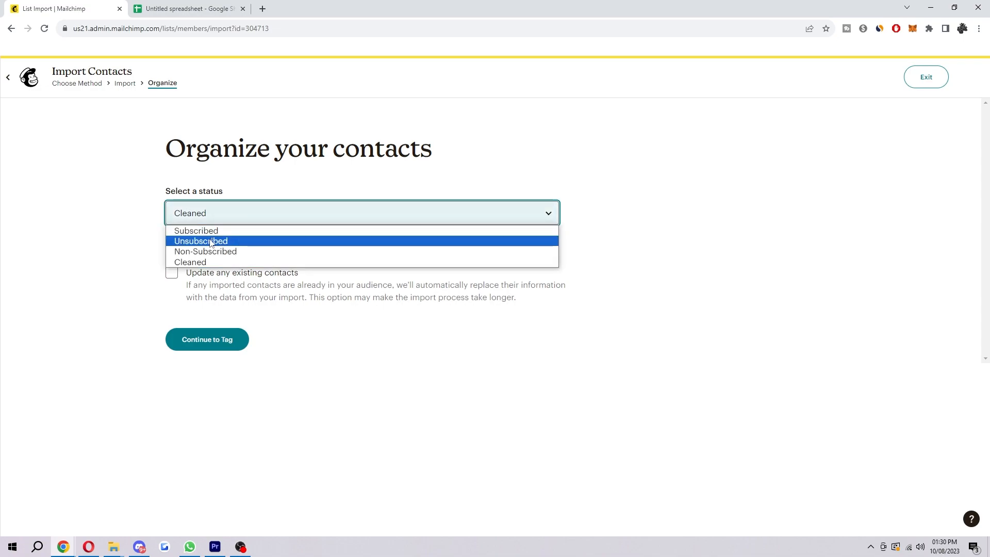
{"action": "left_click", "coordinate": [200, 241]}
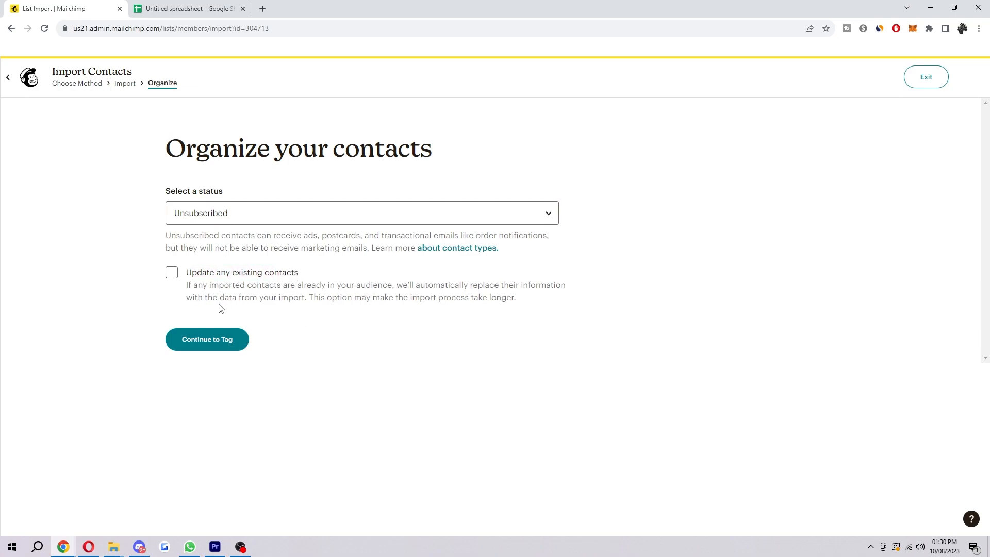
{"action": "mouse_move", "coordinate": [392, 299]}
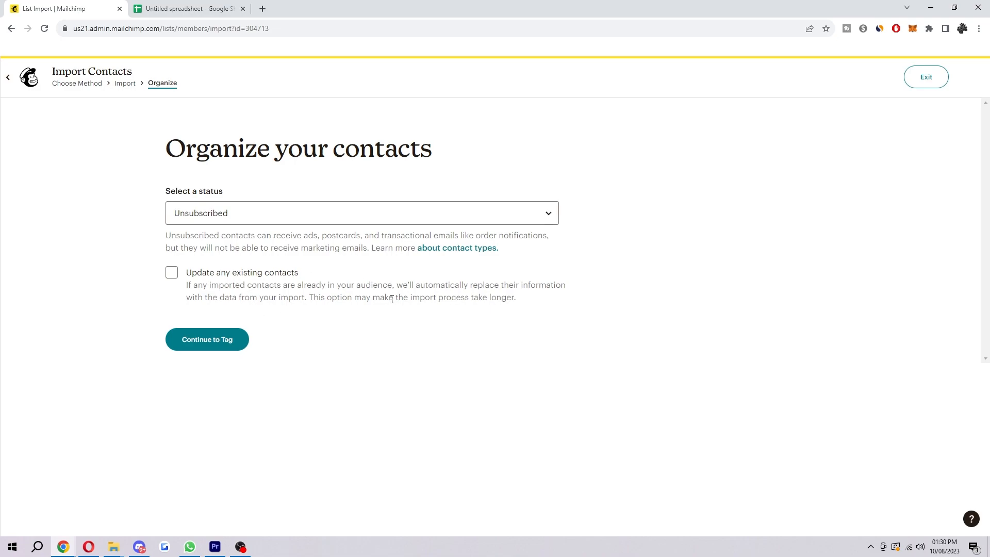
{"action": "mouse_move", "coordinate": [430, 272]}
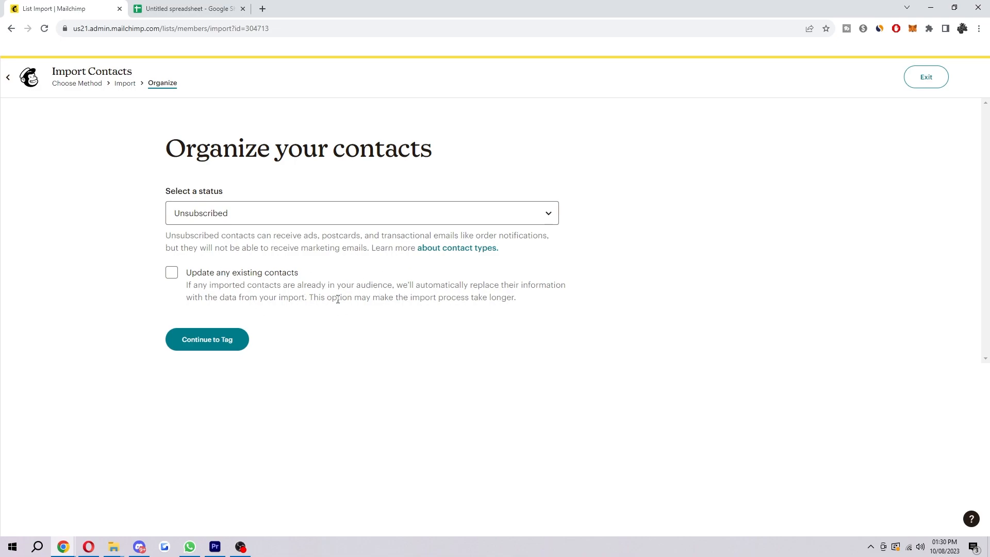
{"action": "mouse_move", "coordinate": [567, 300]}
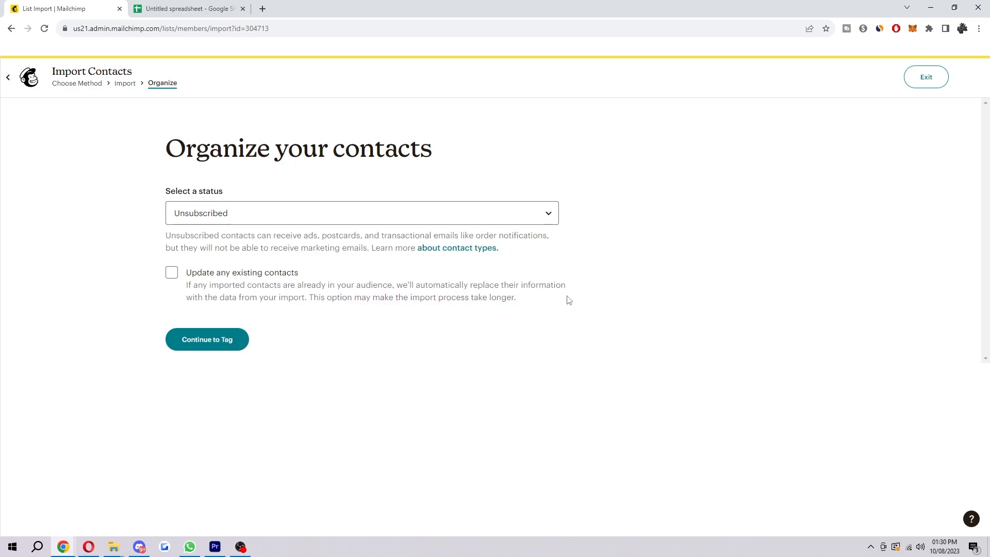
{"action": "mouse_move", "coordinate": [507, 312]}
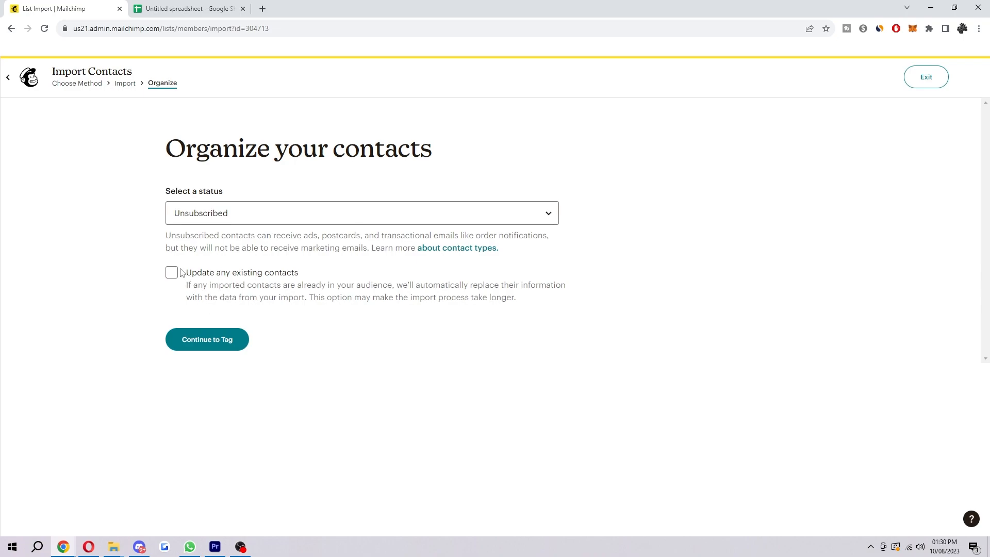
{"action": "mouse_move", "coordinate": [152, 260]}
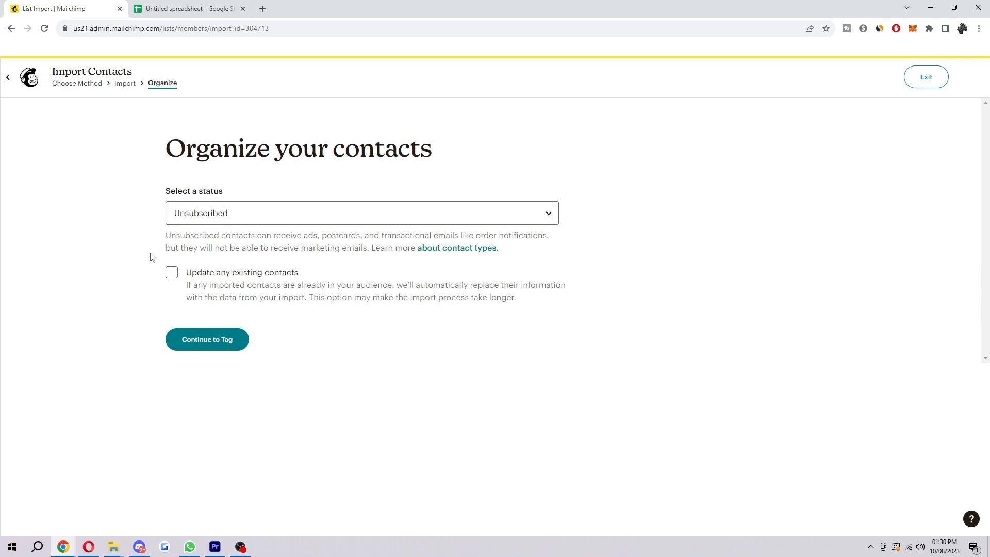
Step: Enable 'Update any existing contacts' and continue to the Tag step
{"action": "left_click", "coordinate": [171, 273]}
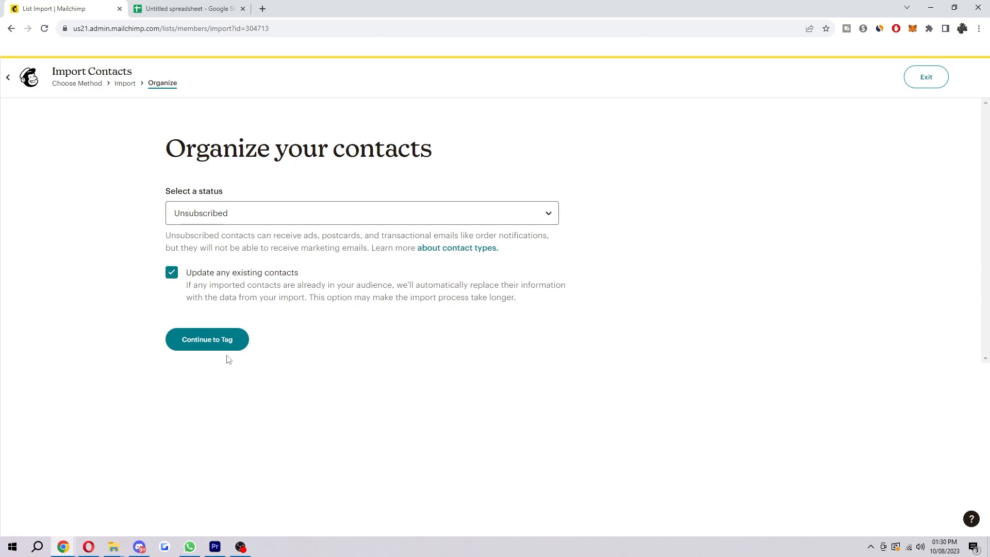
{"action": "left_click", "coordinate": [207, 340]}
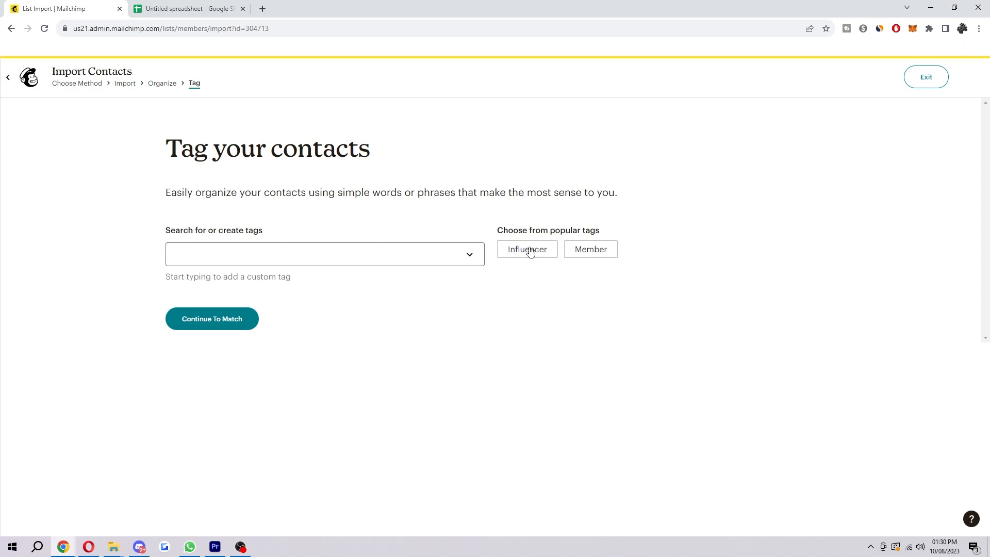
Step: Add the Influencer tag to the imported contacts and continue to Match
{"action": "left_click", "coordinate": [527, 248]}
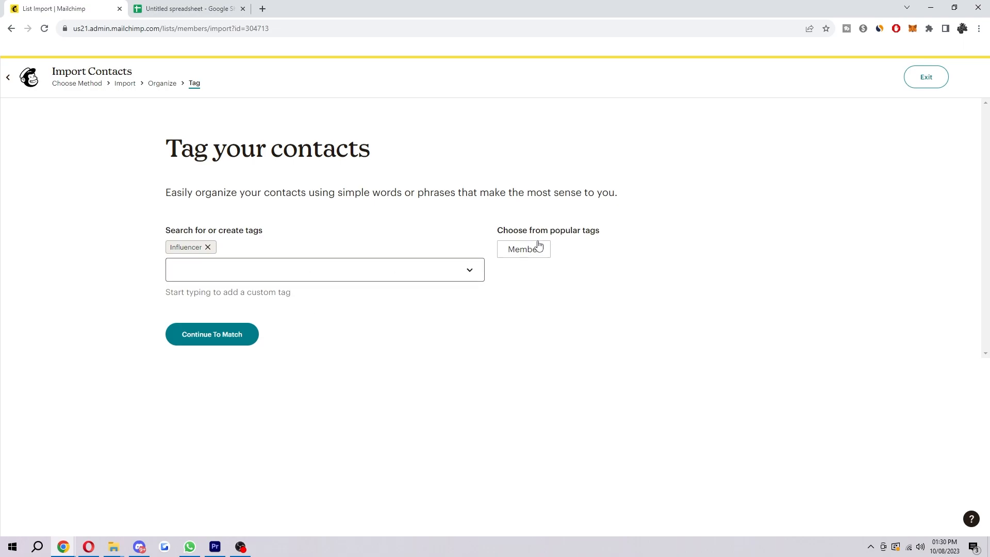
{"action": "left_click", "coordinate": [324, 270]}
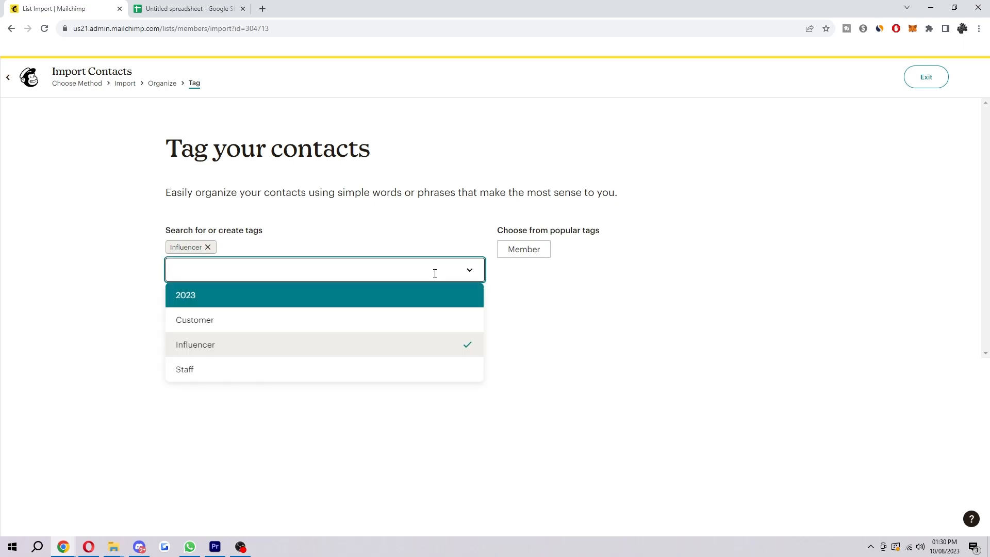
{"action": "mouse_move", "coordinate": [223, 369]}
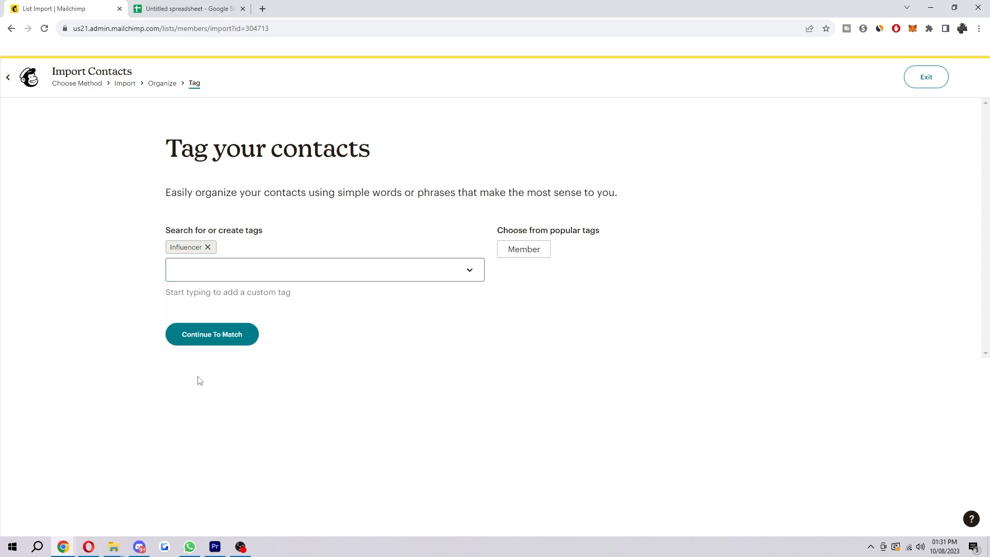
{"action": "left_click", "coordinate": [211, 334]}
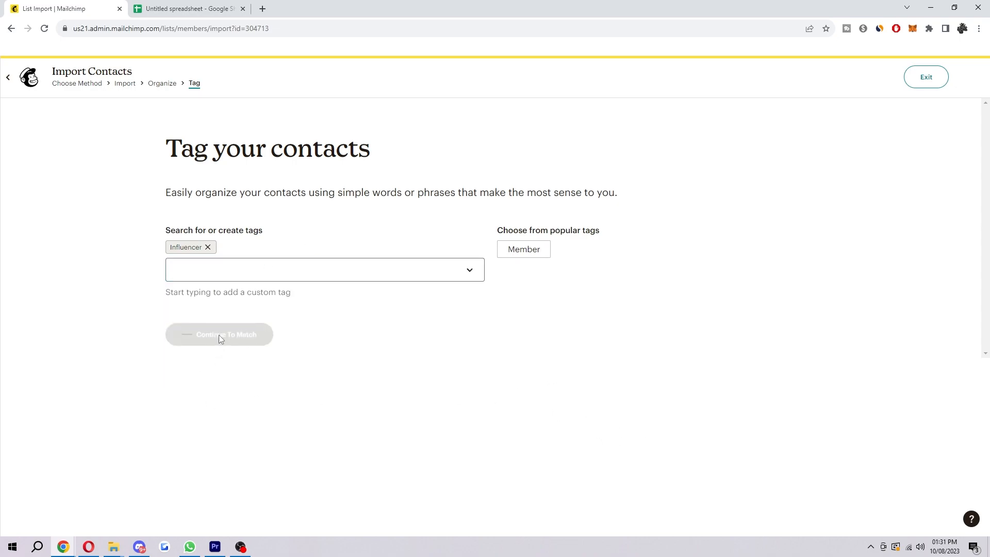
Step: Review the Match step showing Email Address, First Name and Last Name for 3 contacts
{"action": "left_click", "coordinate": [220, 334]}
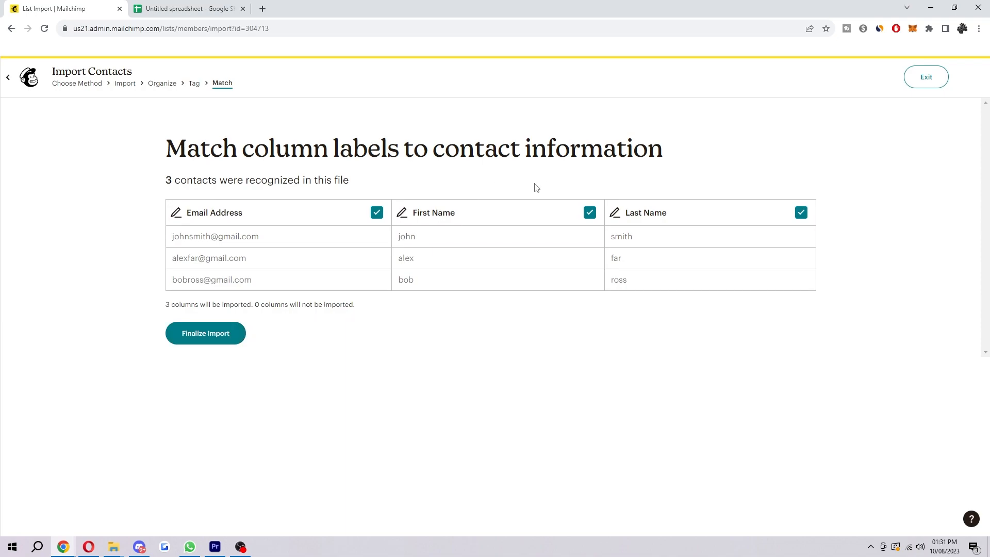
{"action": "mouse_move", "coordinate": [362, 154]}
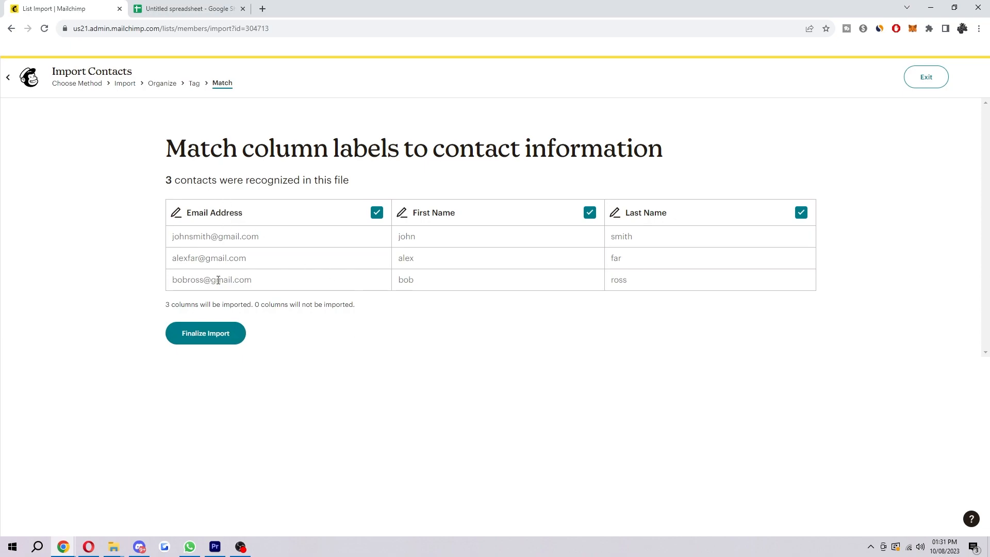
{"action": "mouse_move", "coordinate": [554, 219]}
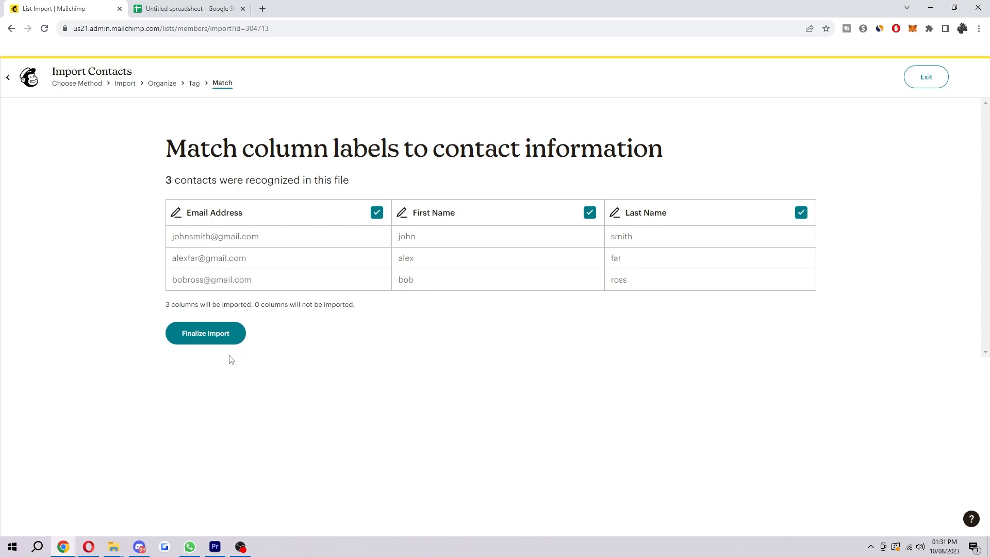
Step: Finalize the import to review 3 Unsubscribed, Influencer-tagged contacts for jamestuts
{"action": "left_click", "coordinate": [205, 332]}
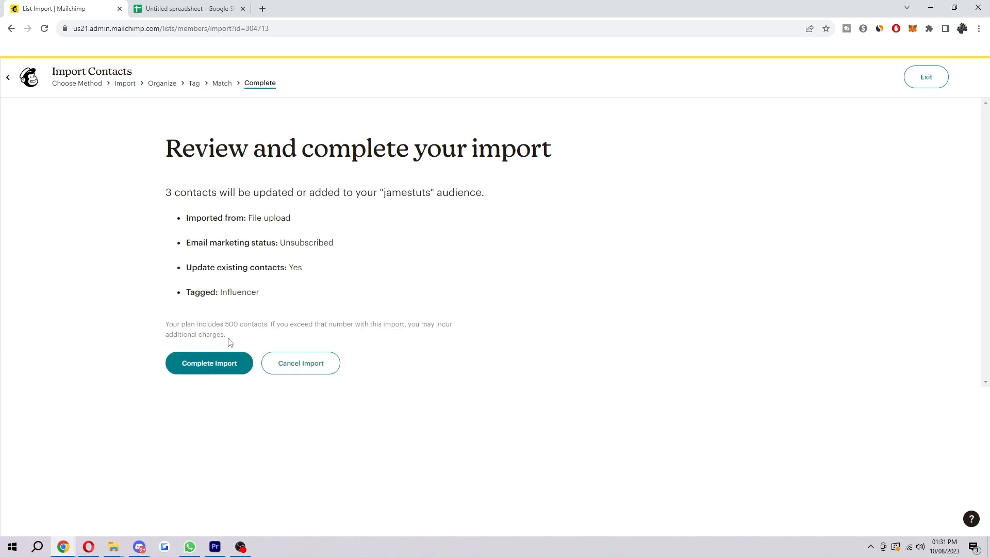
{"action": "mouse_move", "coordinate": [421, 215]}
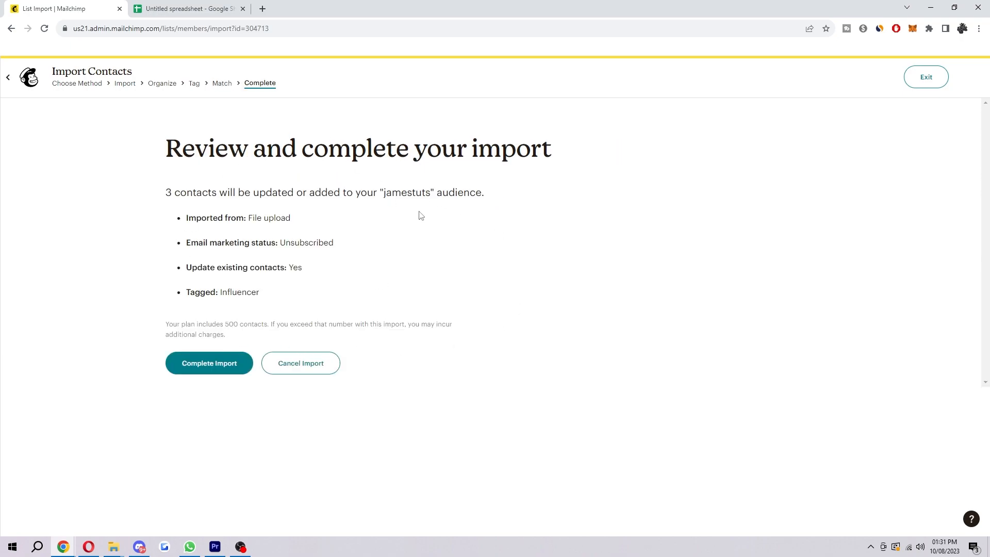
{"action": "mouse_move", "coordinate": [473, 230]}
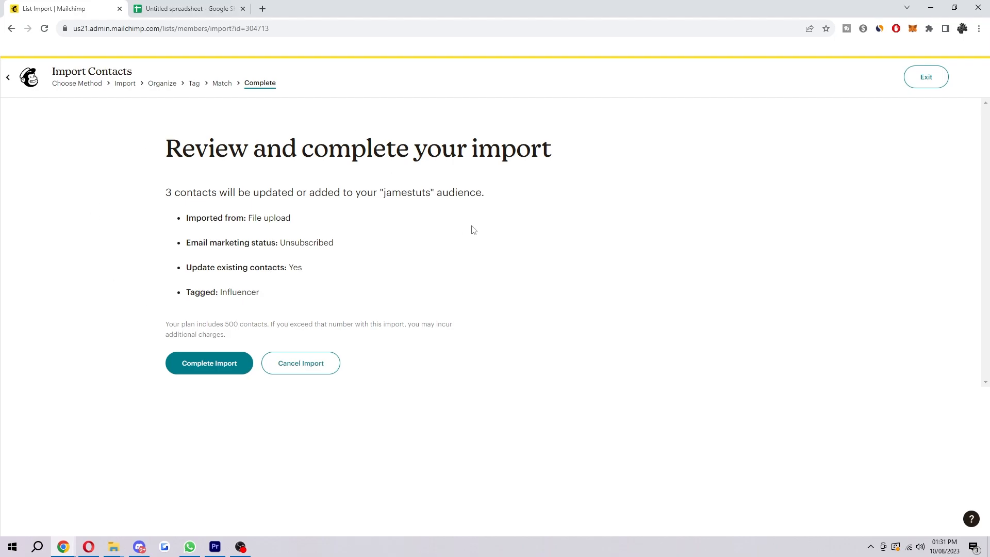
{"action": "mouse_move", "coordinate": [229, 351]}
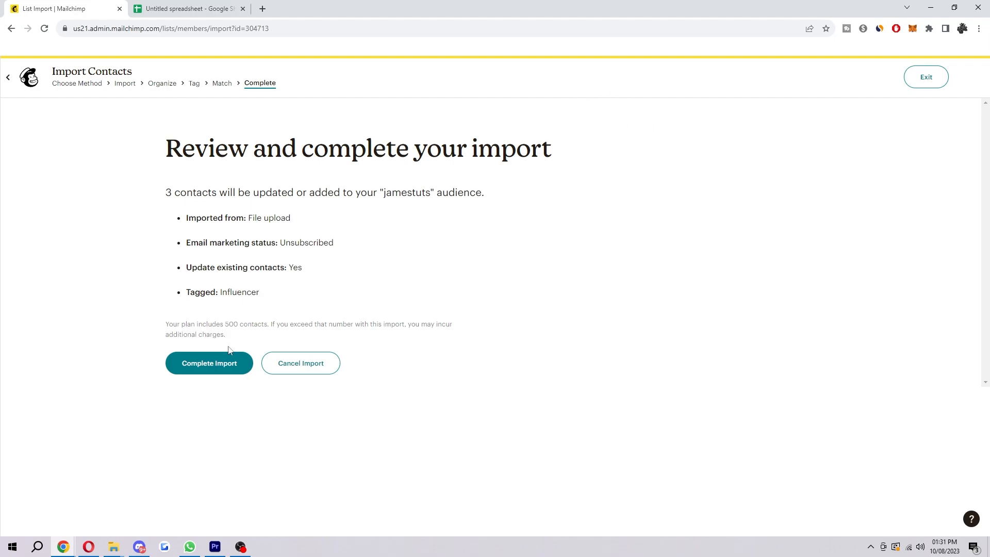
Step: Complete the import of 3 contacts and view the jamestuts audience contacts
{"action": "left_click", "coordinate": [208, 363]}
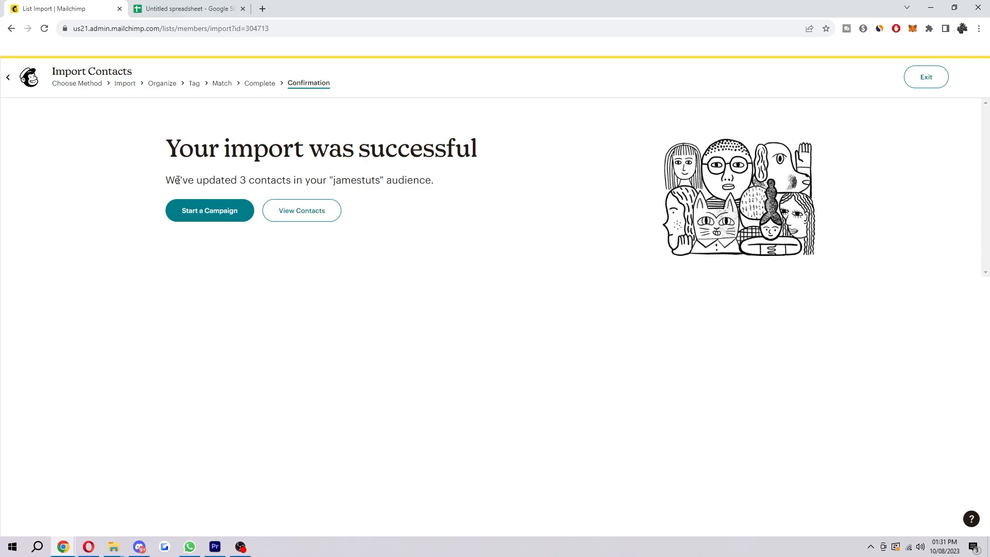
{"action": "left_click_drag", "start_coordinate": [165, 180], "coordinate": [270, 180]}
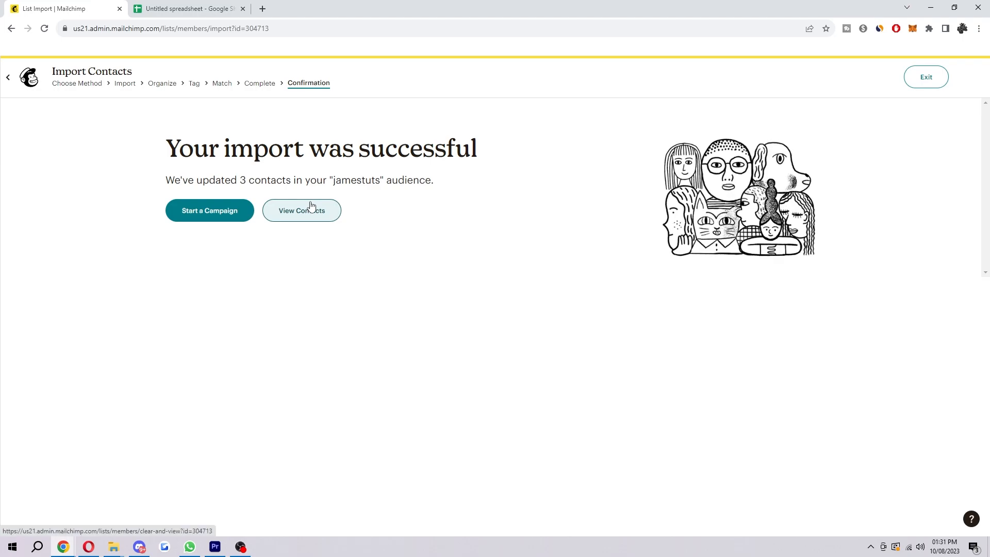
{"action": "left_click", "coordinate": [302, 210]}
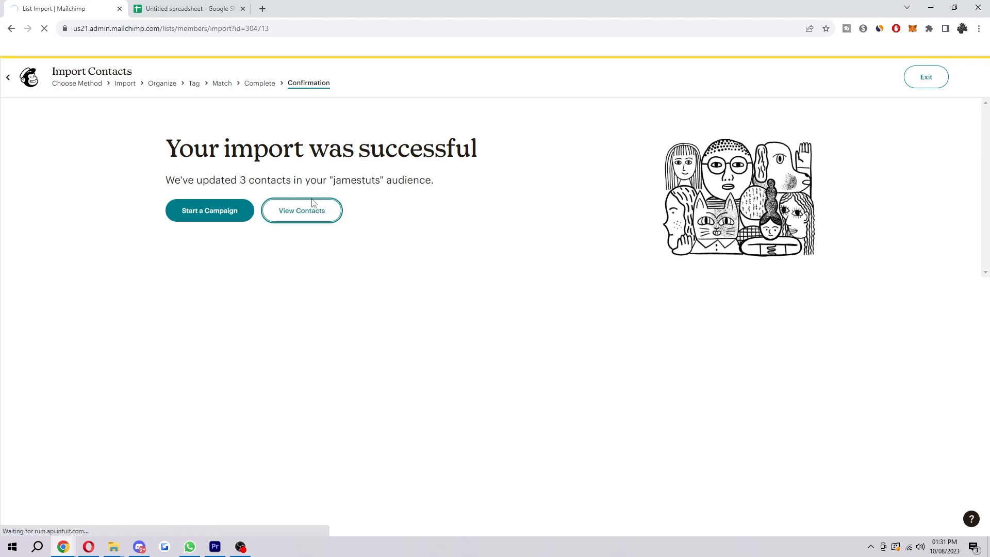
Step: Load the jamestuts contact table showing the three subscribed contacts tagged Customer and 2023
{"action": "left_click", "coordinate": [302, 211]}
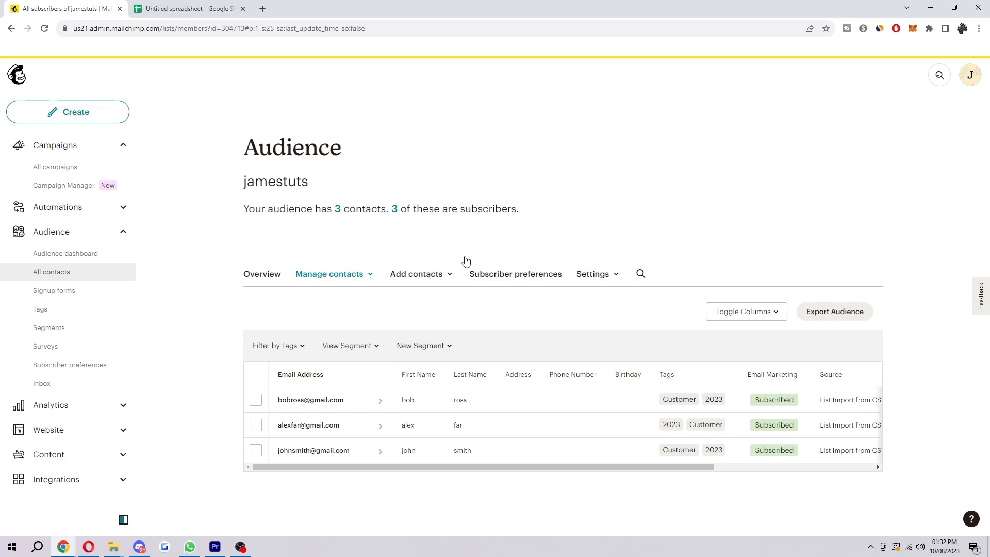
{"action": "mouse_move", "coordinate": [643, 315]}
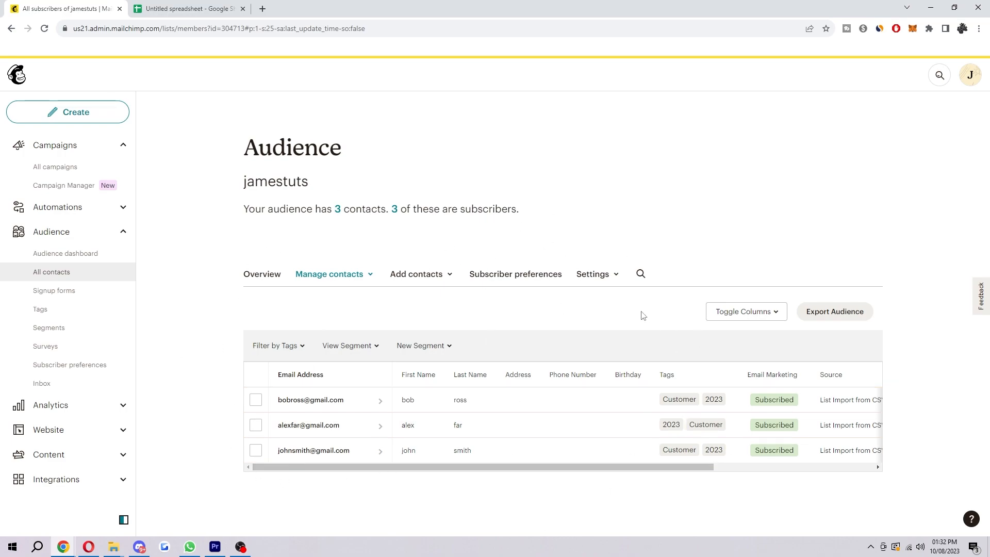
{"action": "mouse_move", "coordinate": [956, 303]}
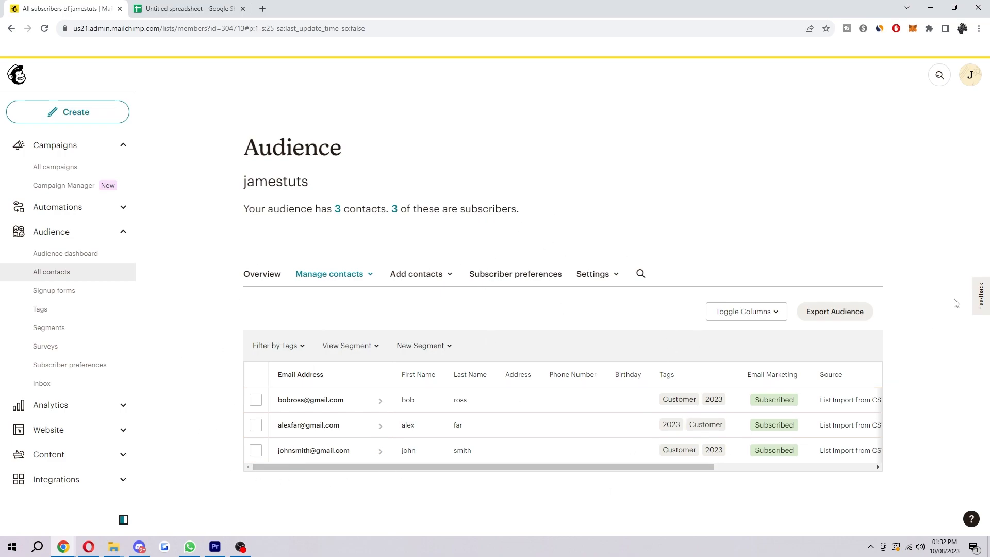